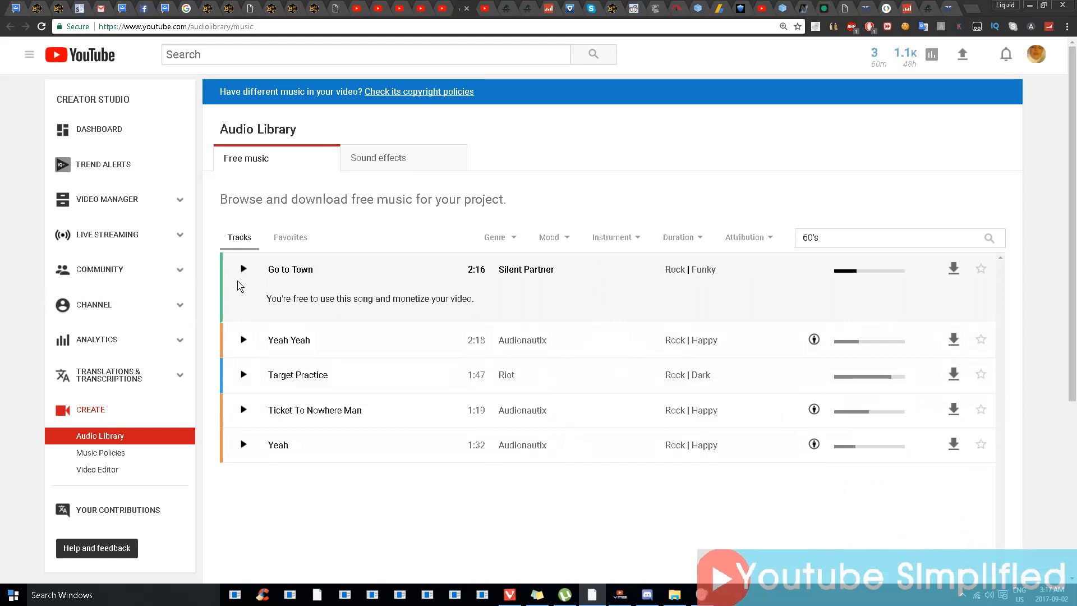
{"action": "mouse_move", "coordinate": [249, 277]}
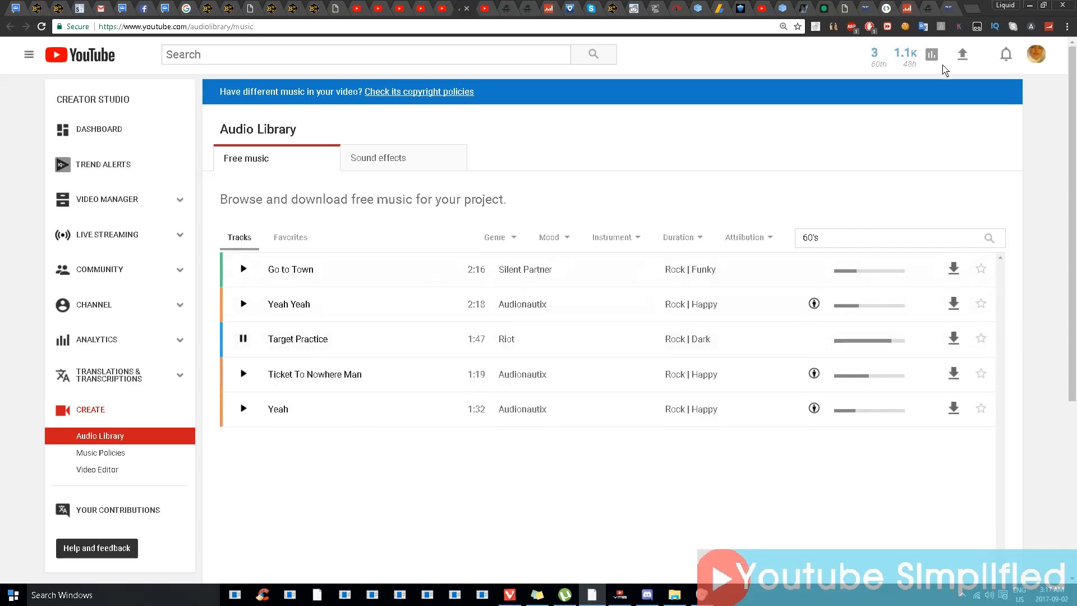
Minimize the Chrome window with the YouTube Audio Library to show the Windows desktop
{"action": "left_click", "coordinate": [931, 54]}
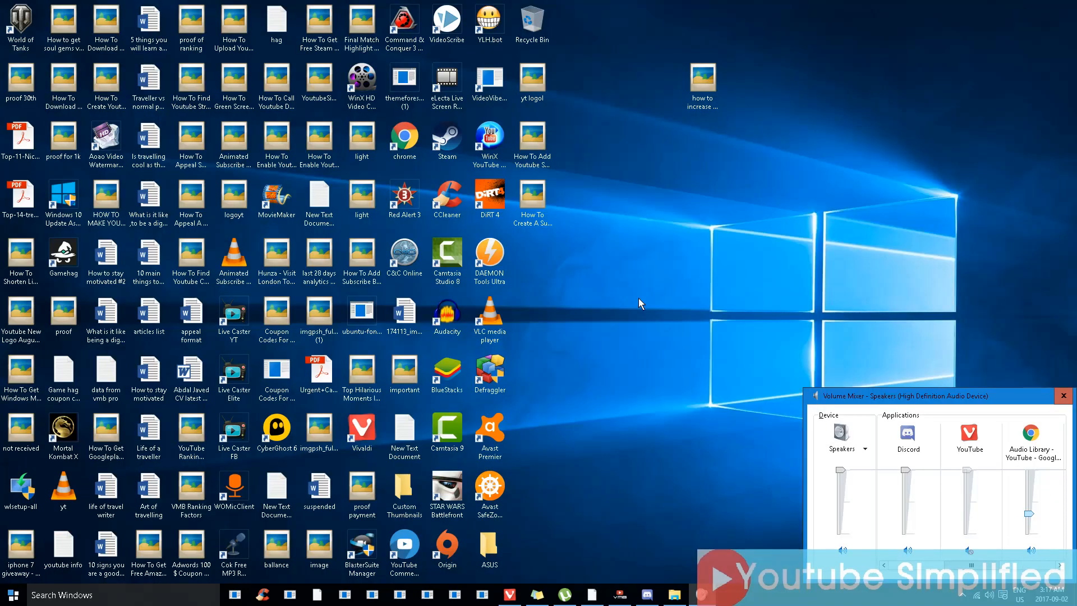
Bring Discord to the front and show the My Account page of User Settings
{"action": "left_click", "coordinate": [644, 594]}
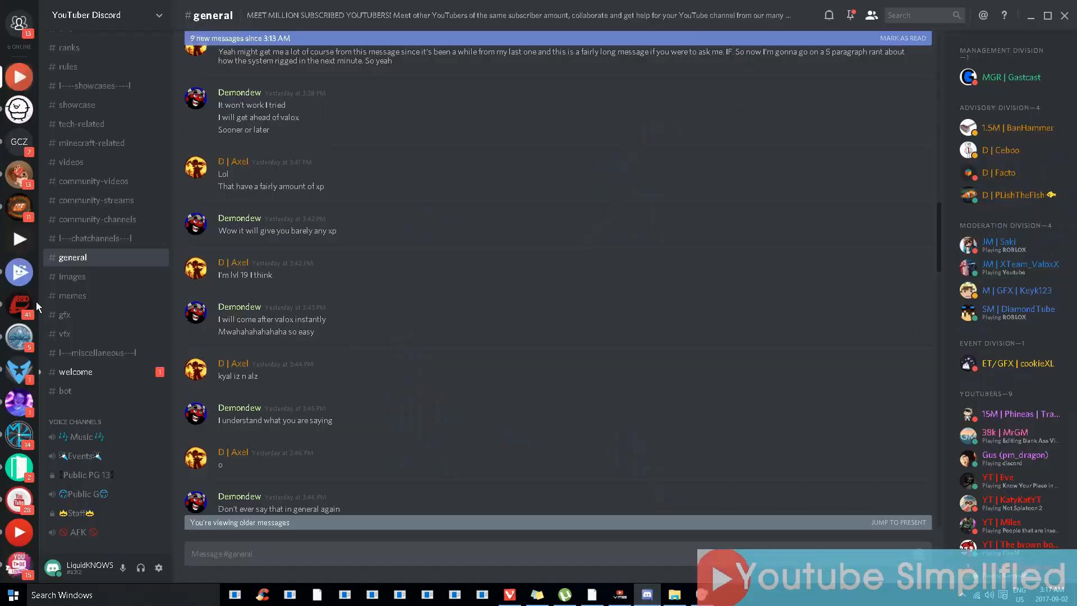
{"action": "mouse_move", "coordinate": [140, 568]}
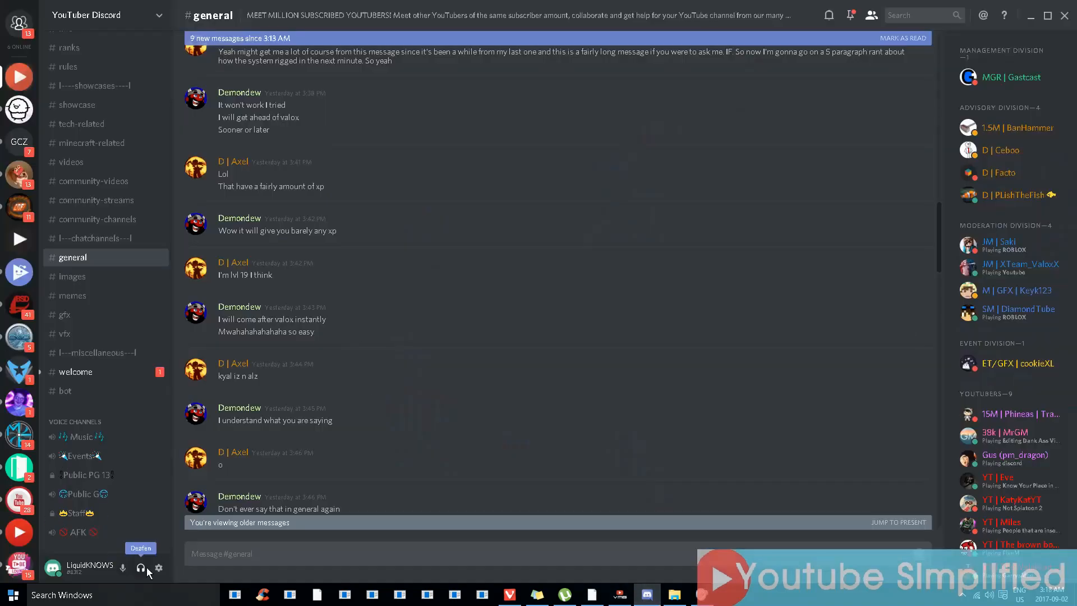
{"action": "mouse_move", "coordinate": [159, 568]}
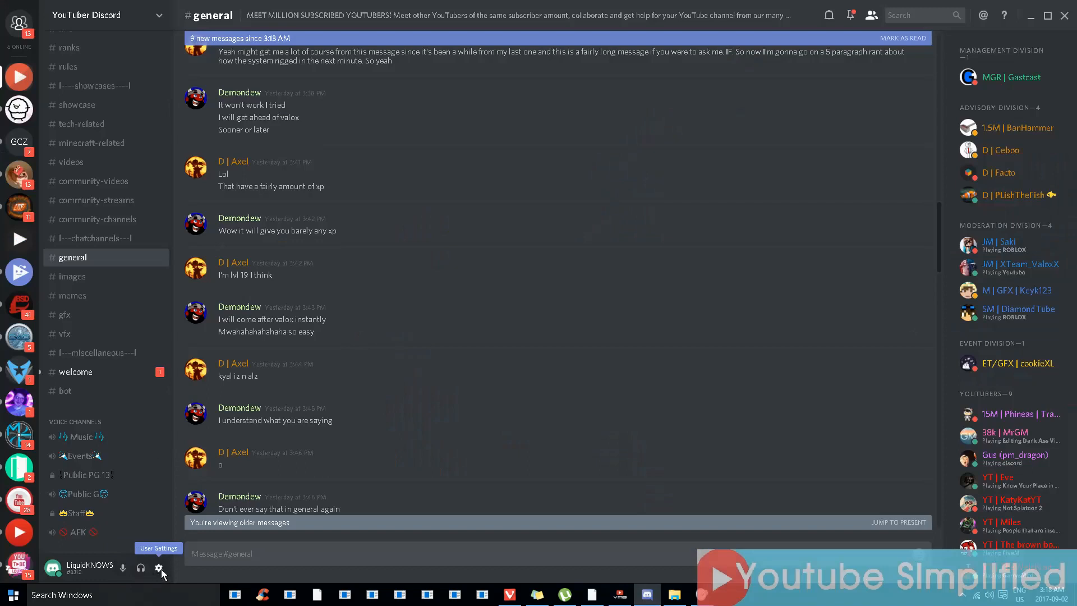
{"action": "left_click", "coordinate": [158, 567]}
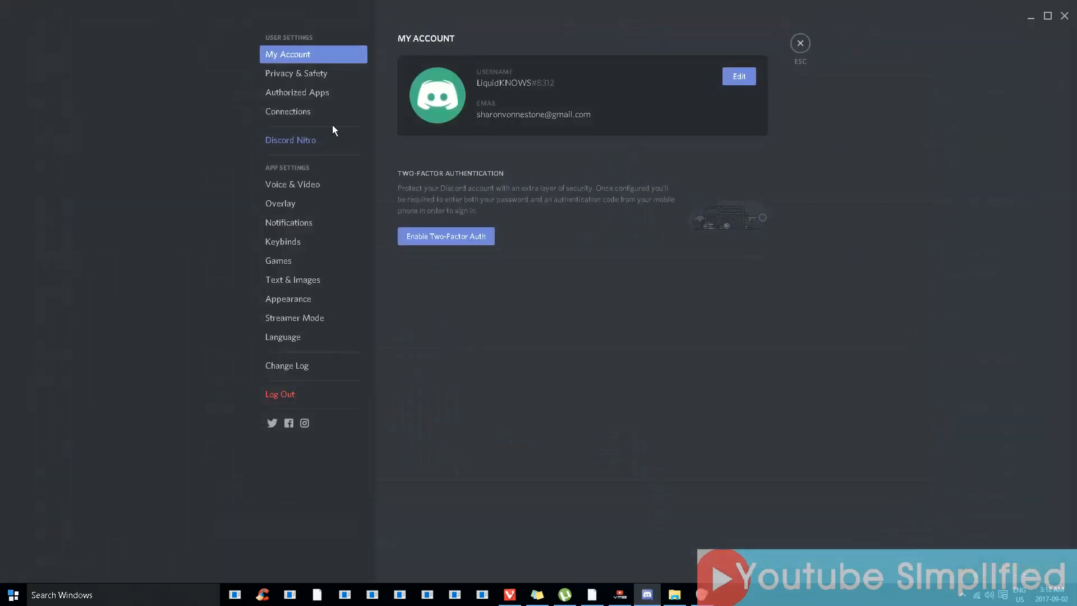
{"action": "mouse_move", "coordinate": [288, 111]}
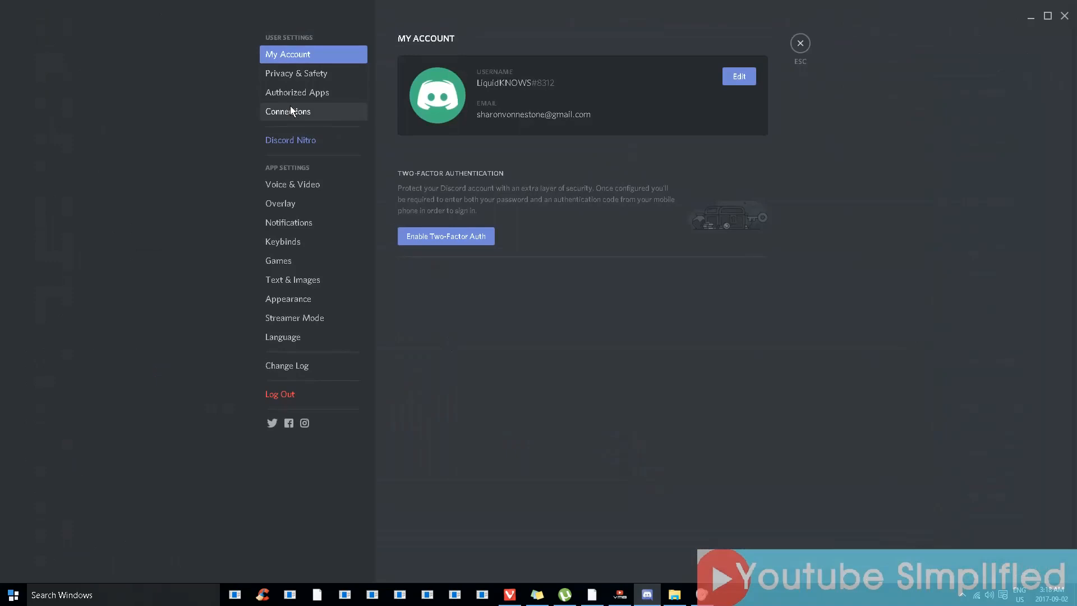
Link YouTube from Connections, choosing the personal Google account and allowing discordapp.com to view it
{"action": "left_click", "coordinate": [288, 111]}
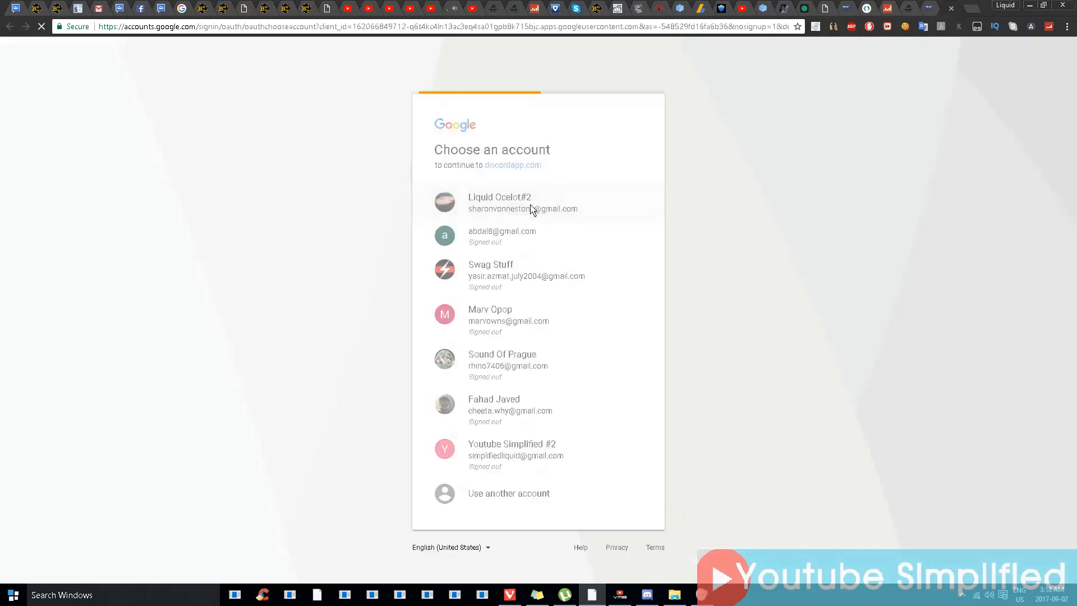
{"action": "left_click", "coordinate": [522, 203]}
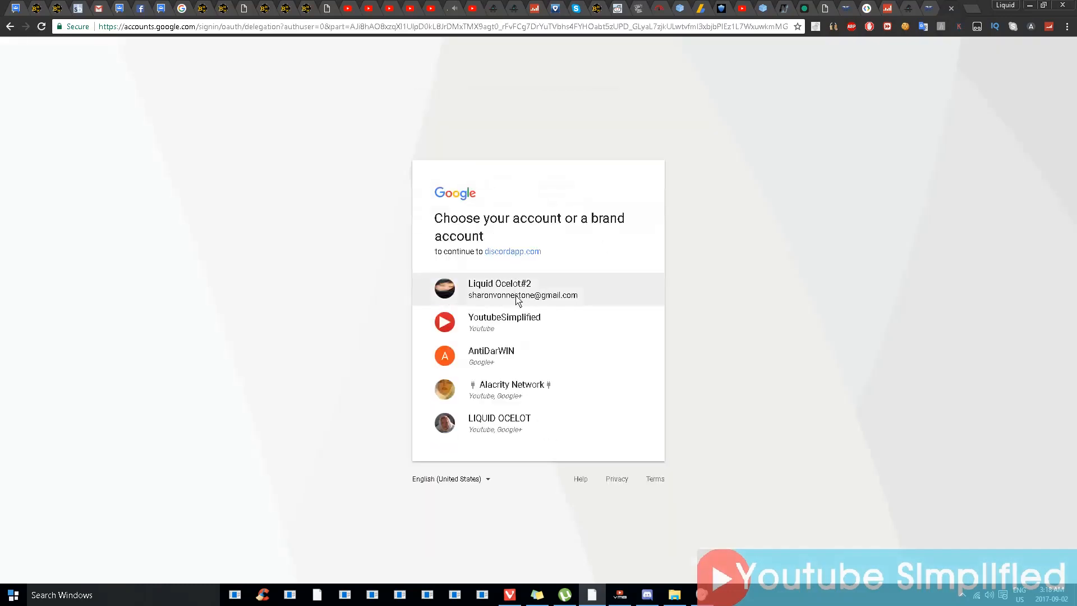
{"action": "left_click", "coordinate": [522, 288]}
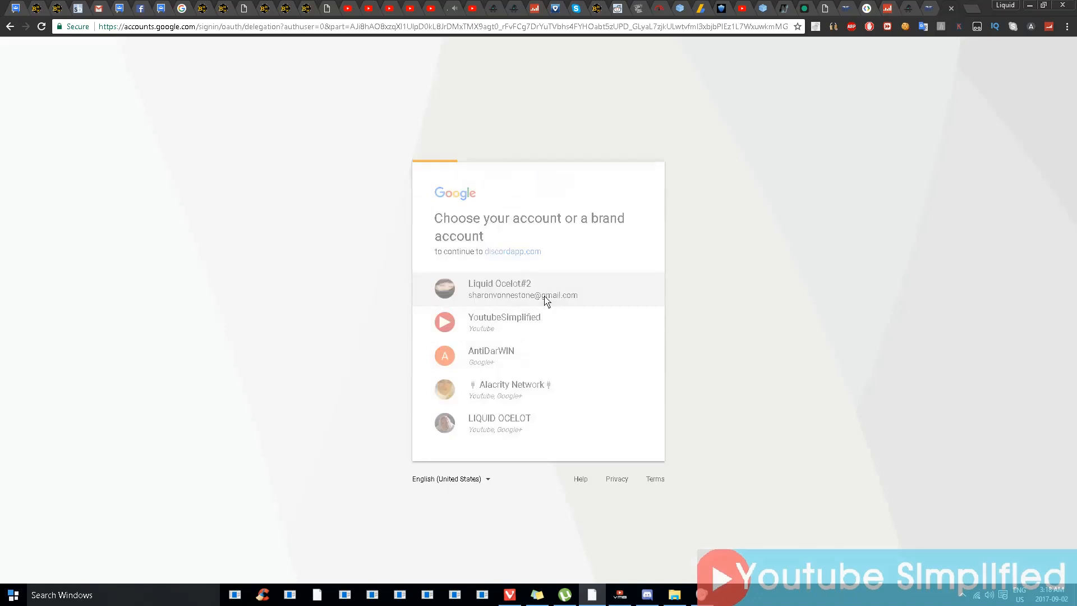
{"action": "left_click", "coordinate": [522, 288]}
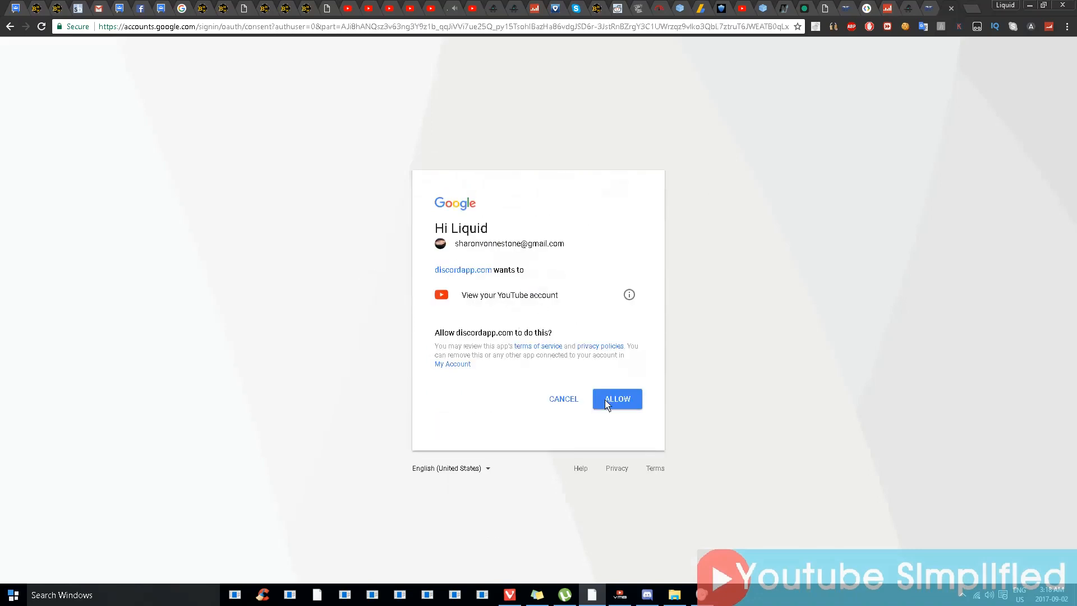
{"action": "left_click", "coordinate": [616, 398]}
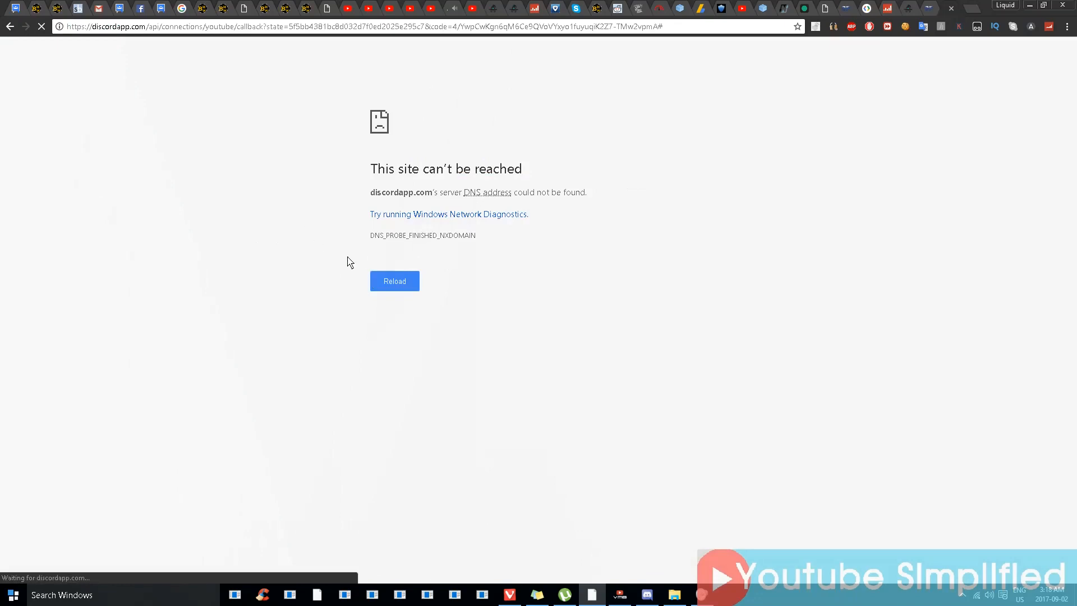
Reload the unreachable return page so Discord confirms the YouTube account is connected
{"action": "left_click", "coordinate": [393, 281]}
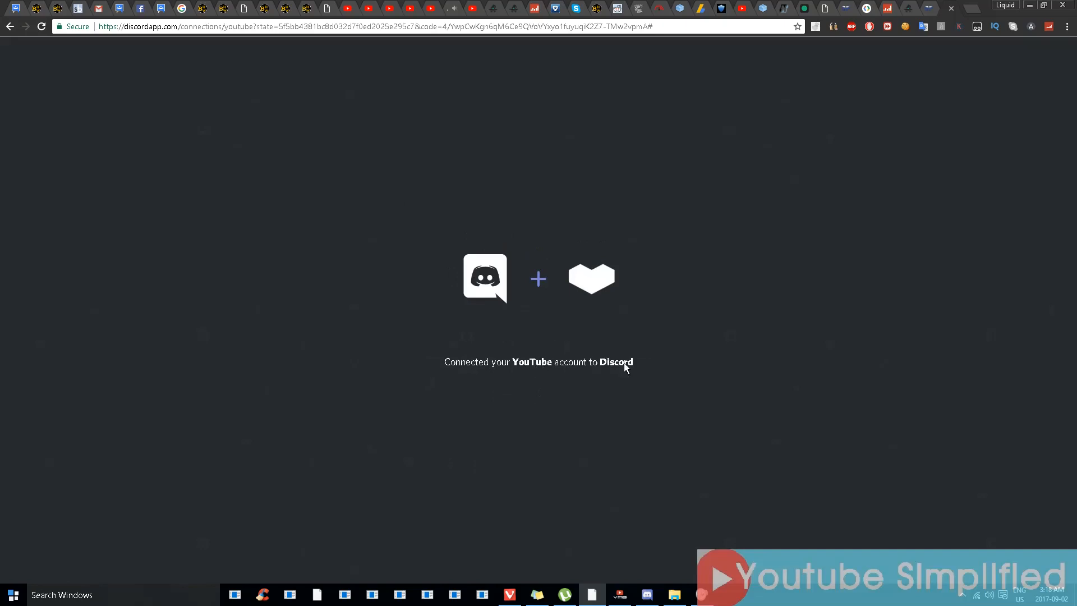
{"action": "mouse_move", "coordinate": [646, 594]}
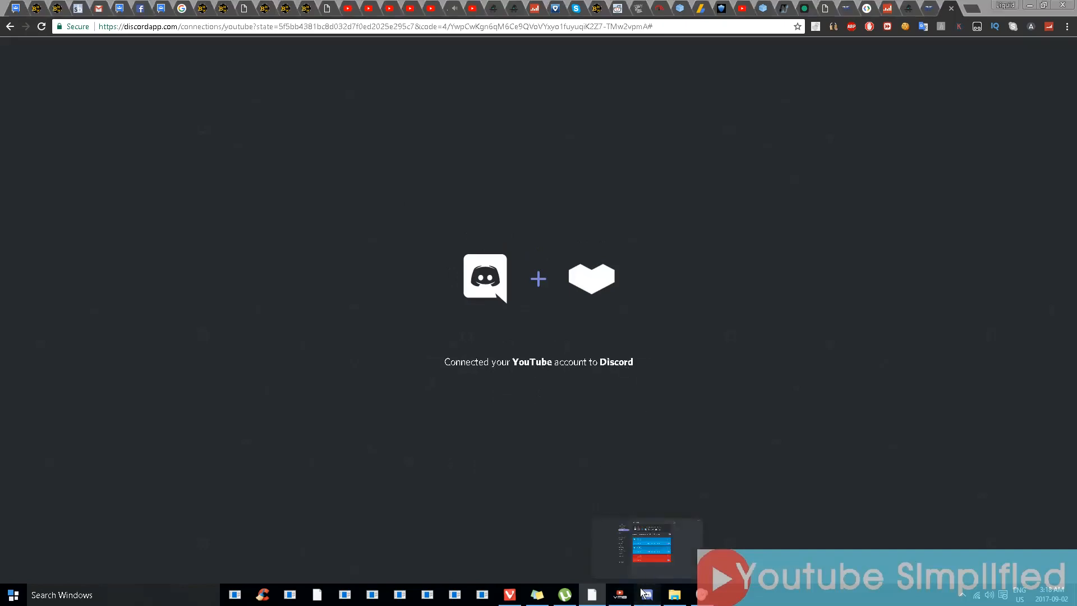
Return to the Discord app, where Connections shows the red YouTube card with Display on profile on
{"action": "left_click", "coordinate": [644, 595]}
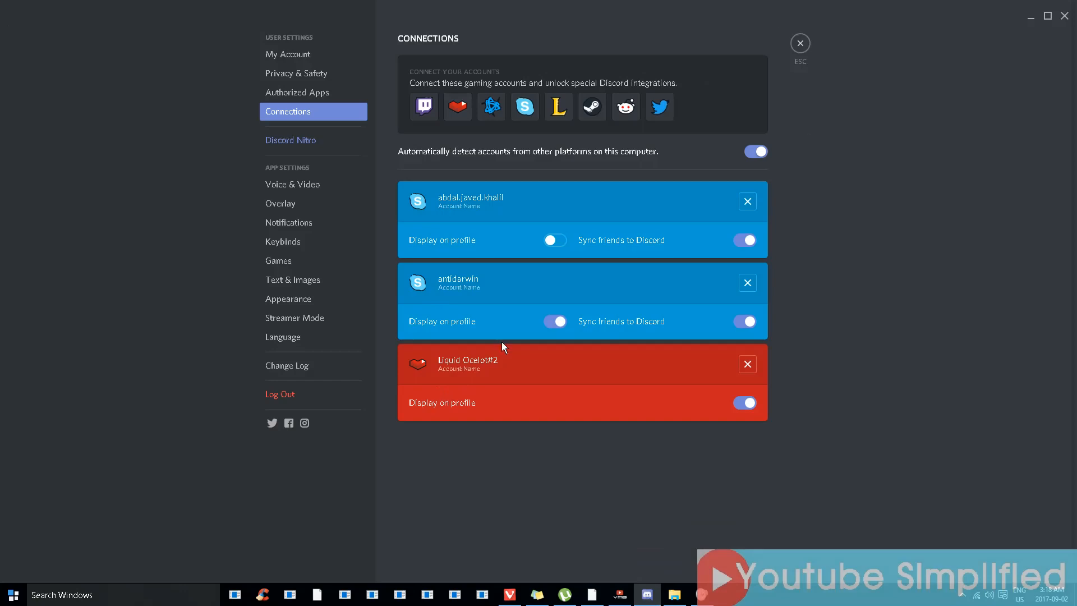
{"action": "mouse_move", "coordinate": [472, 367]}
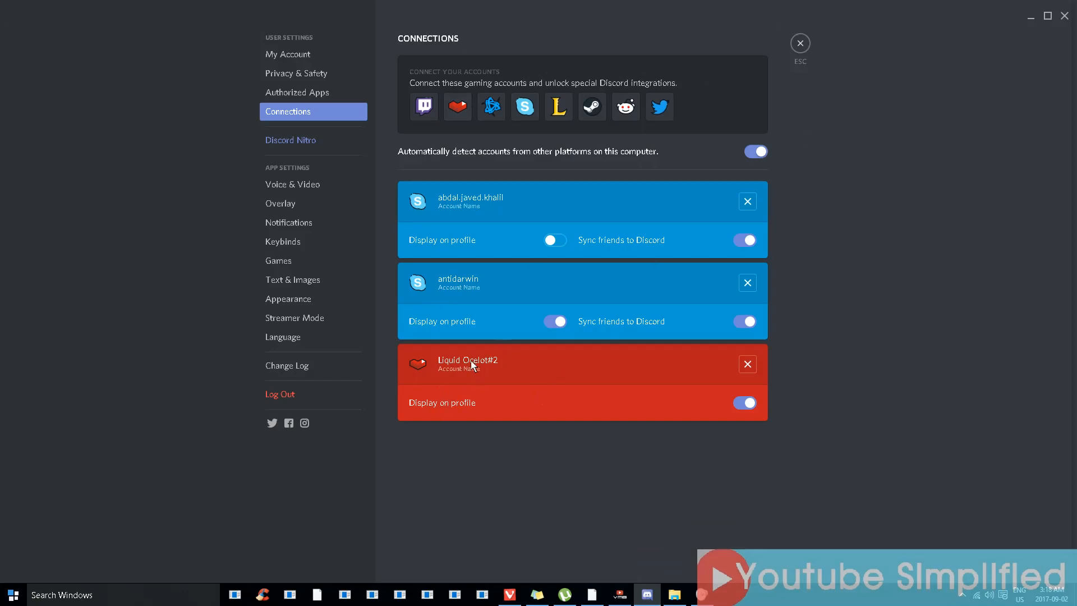
{"action": "mouse_move", "coordinate": [637, 369]}
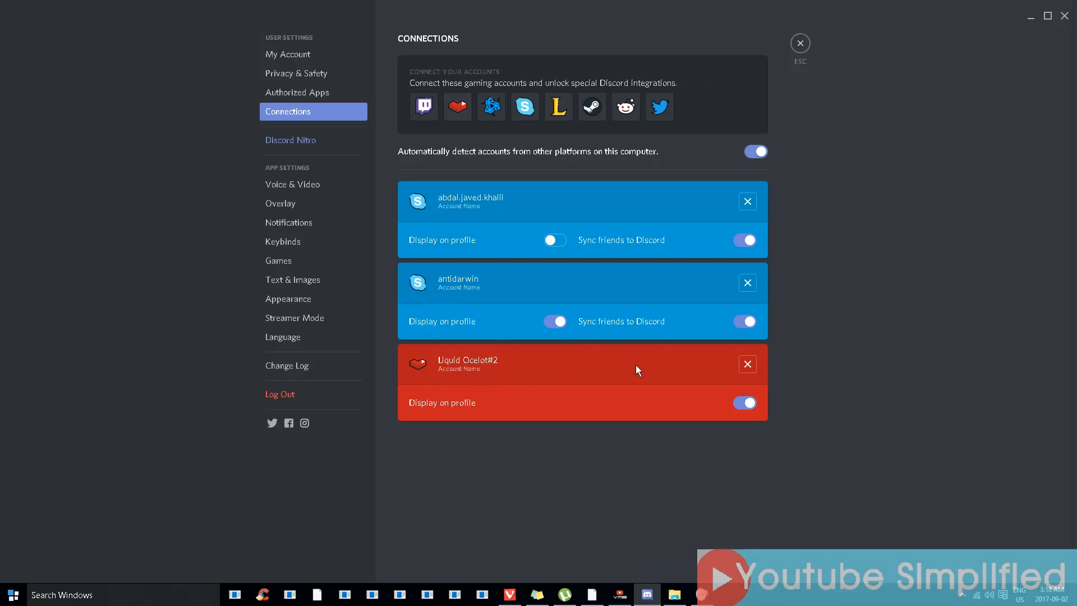
{"action": "mouse_move", "coordinate": [460, 407]}
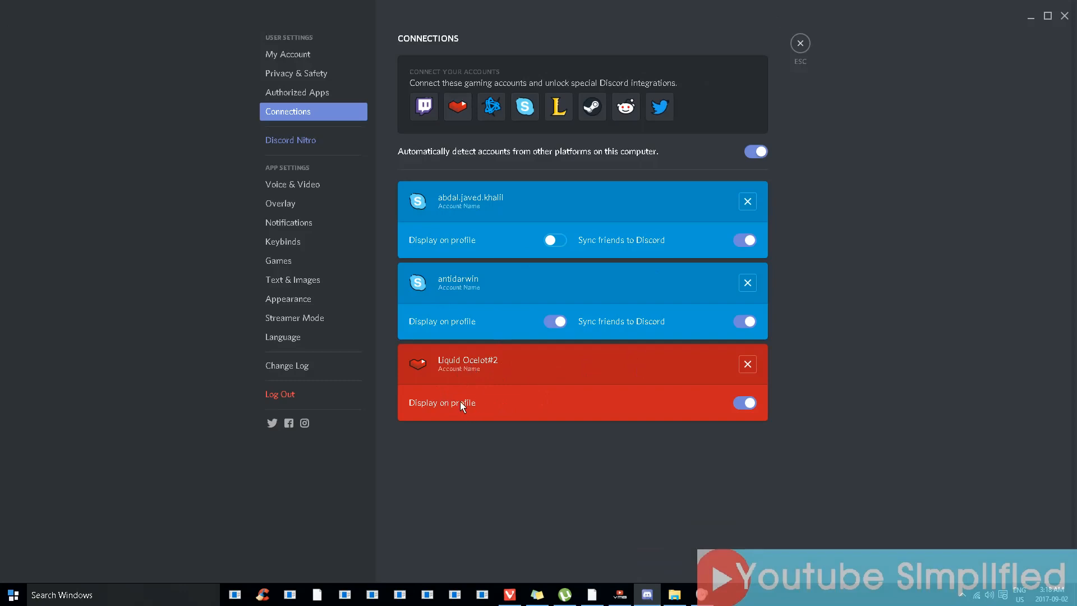
{"action": "mouse_move", "coordinate": [740, 407]}
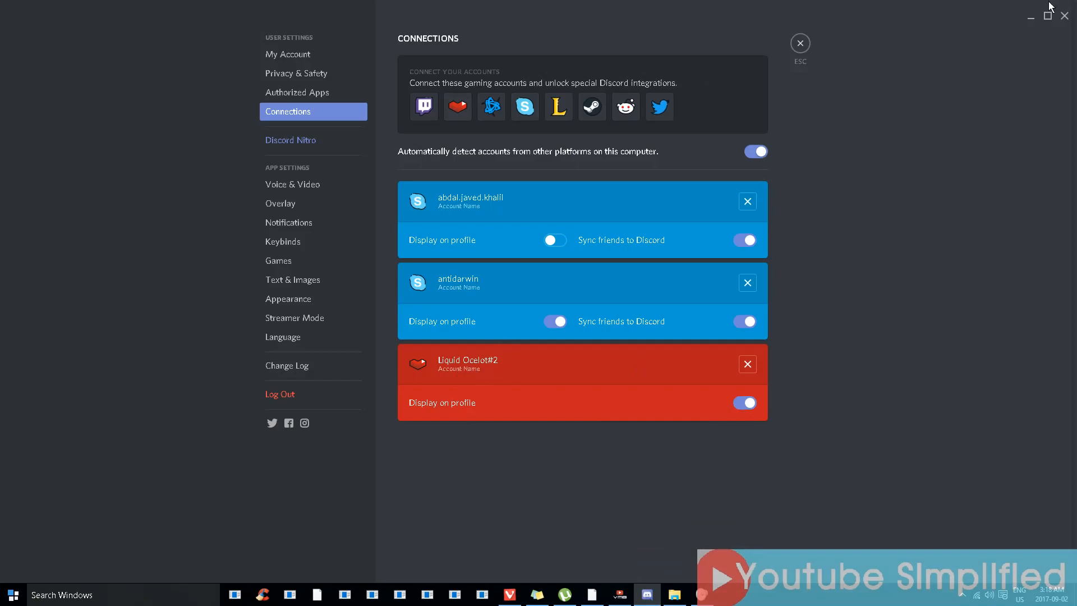
{"action": "mouse_move", "coordinate": [683, 314]}
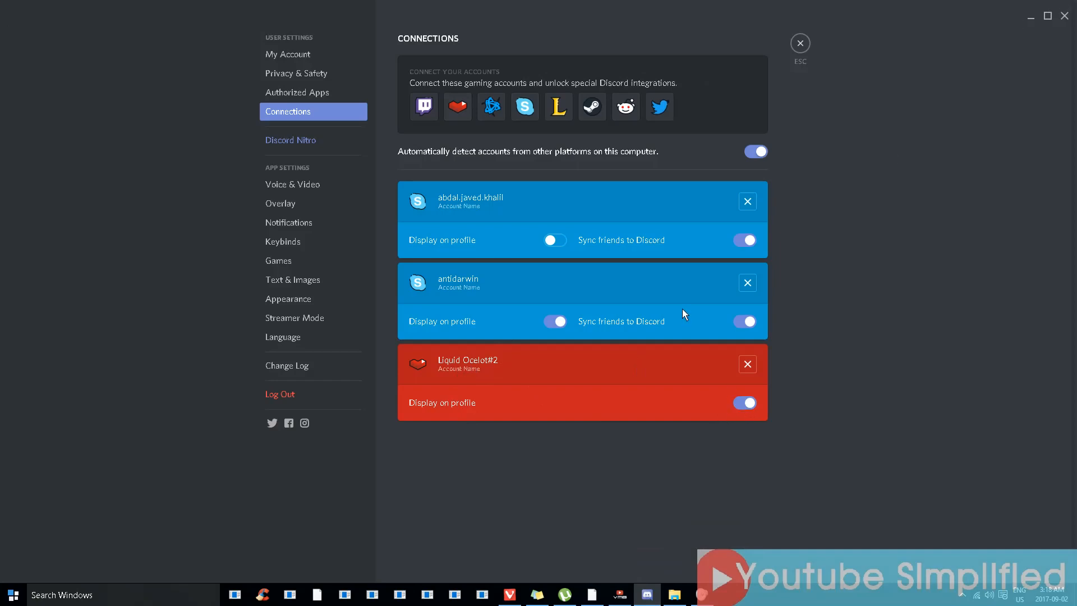
{"action": "mouse_move", "coordinate": [678, 426]}
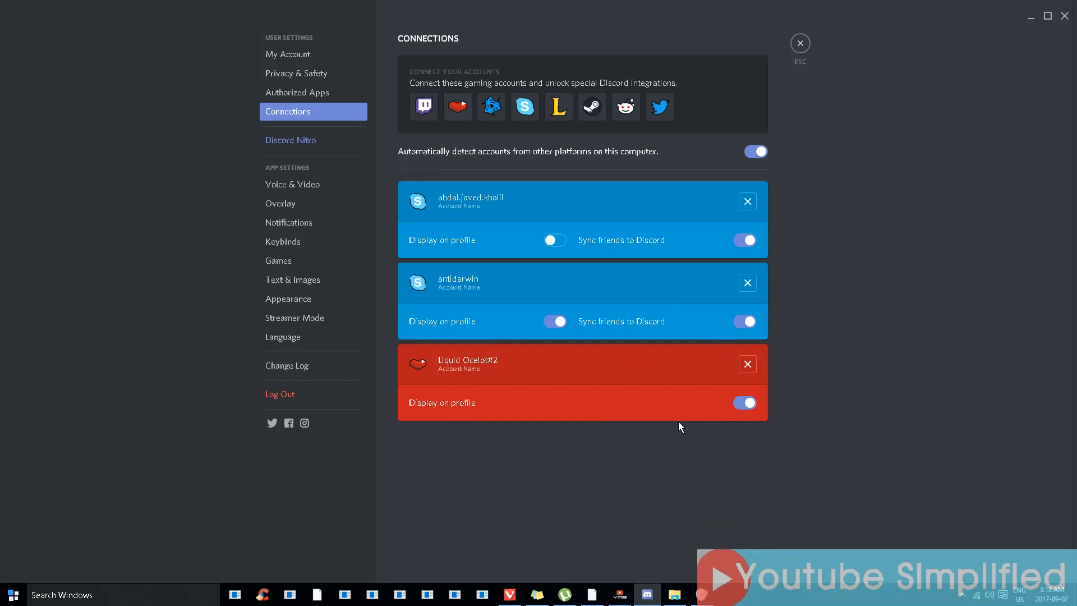
{"action": "mouse_move", "coordinate": [535, 248]}
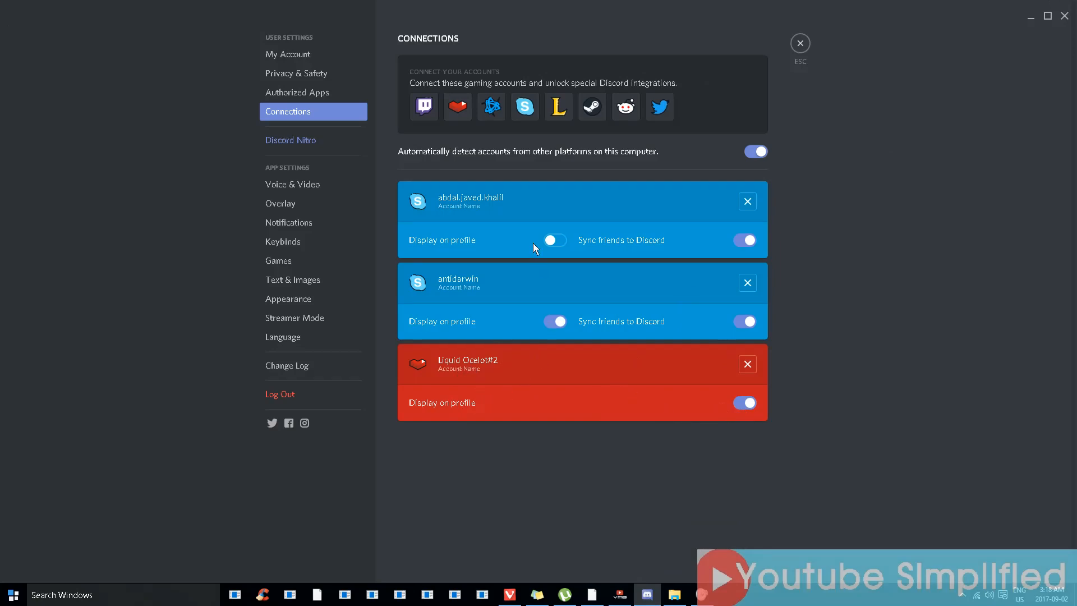
{"action": "mouse_move", "coordinate": [589, 176]}
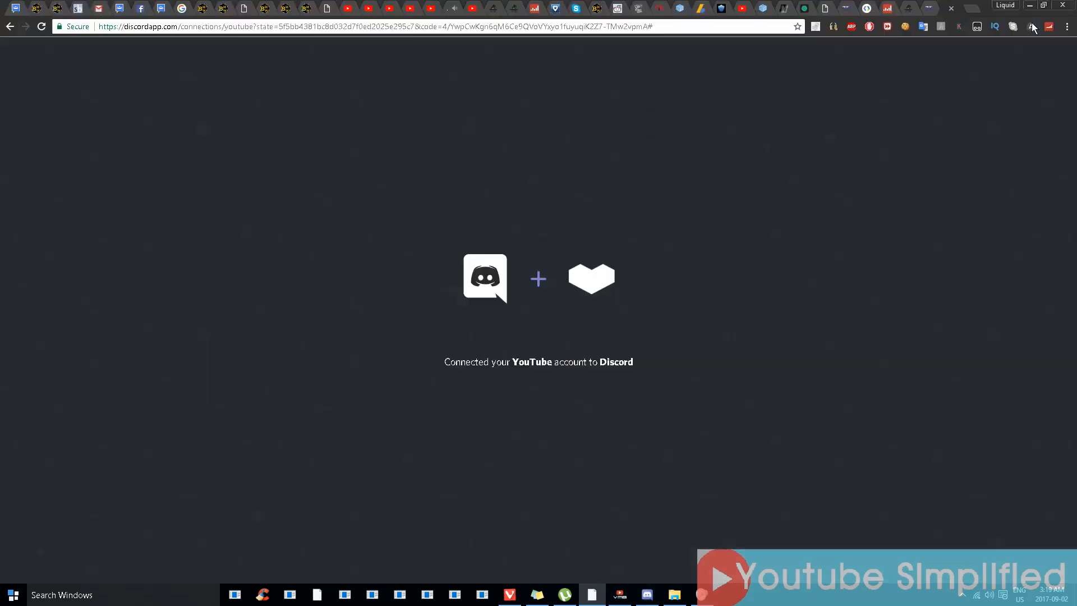
{"action": "mouse_move", "coordinate": [613, 187]}
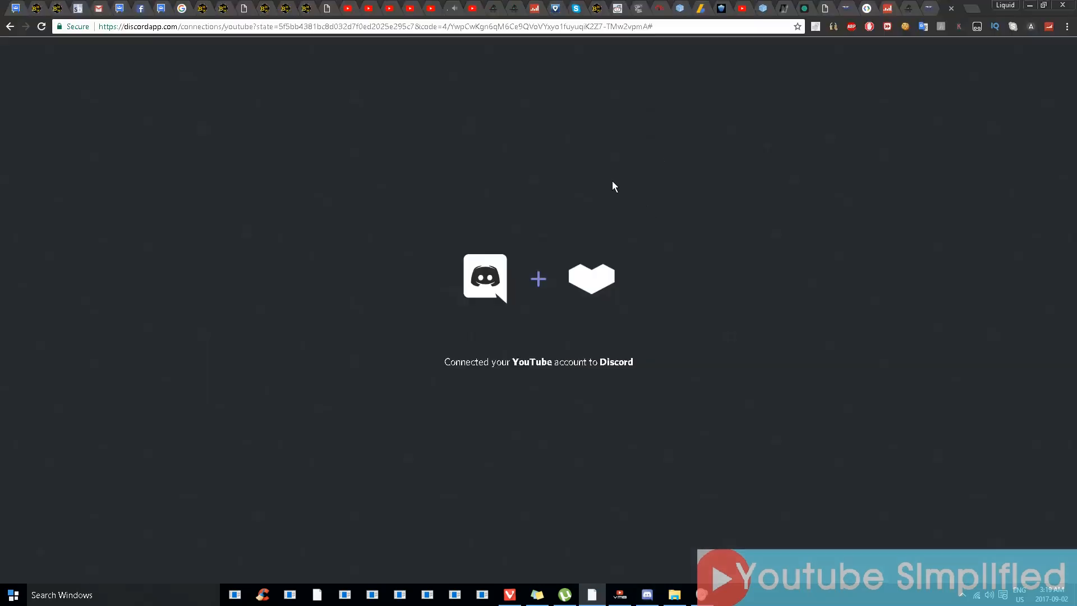
{"action": "mouse_move", "coordinate": [712, 557]}
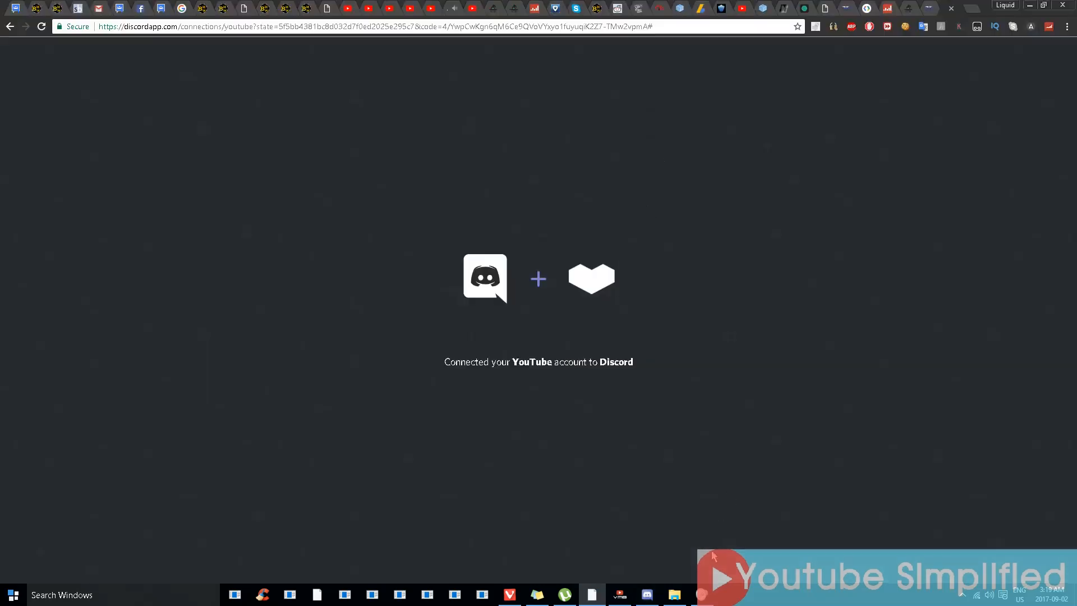